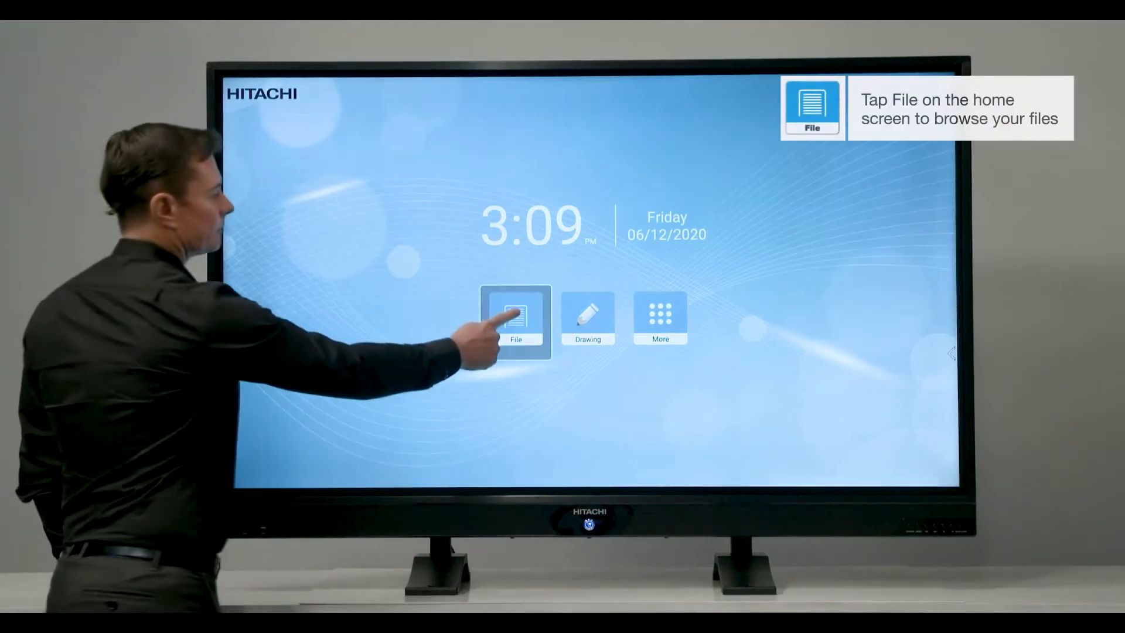
- Browse into the WhiteBoard folder of internal storage from the home screen's File app
{"action": "left_click", "coordinate": [515, 314]}
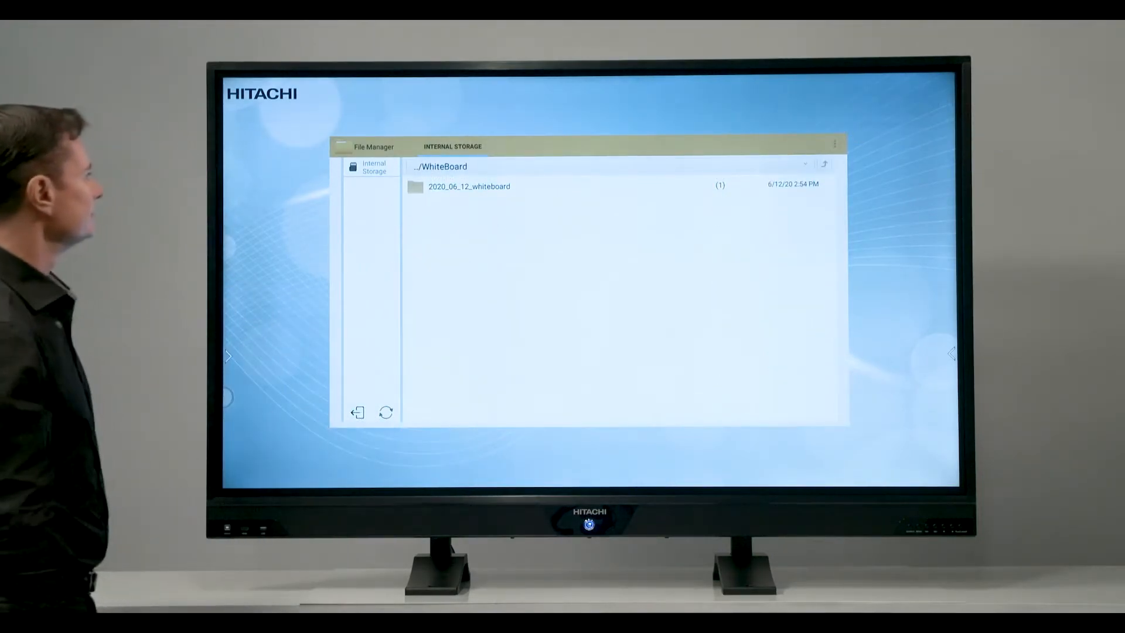
{"action": "double_click", "coordinate": [468, 186]}
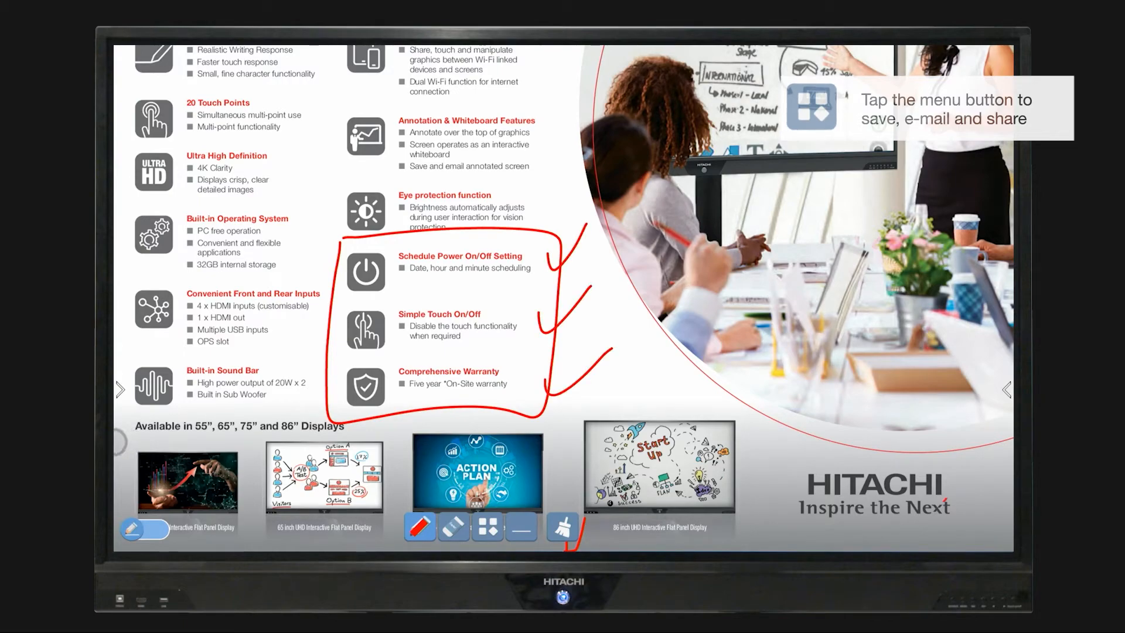
- Start sending the annotated screen by e-mail from the toolbar's Send option
{"action": "left_click", "coordinate": [488, 527]}
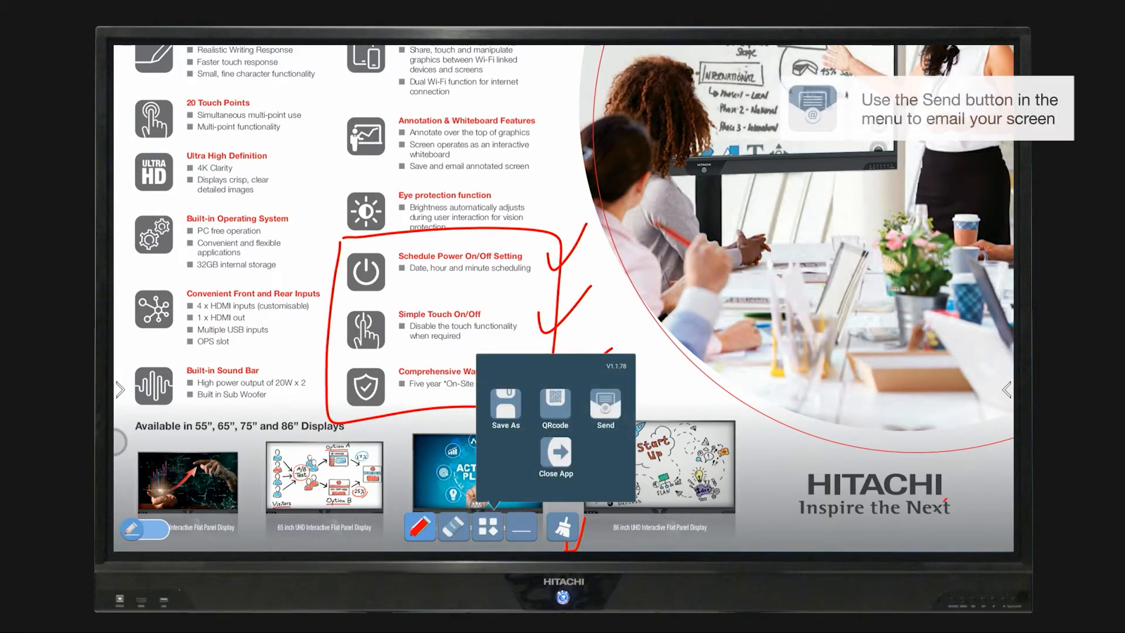
{"action": "left_click", "coordinate": [604, 409]}
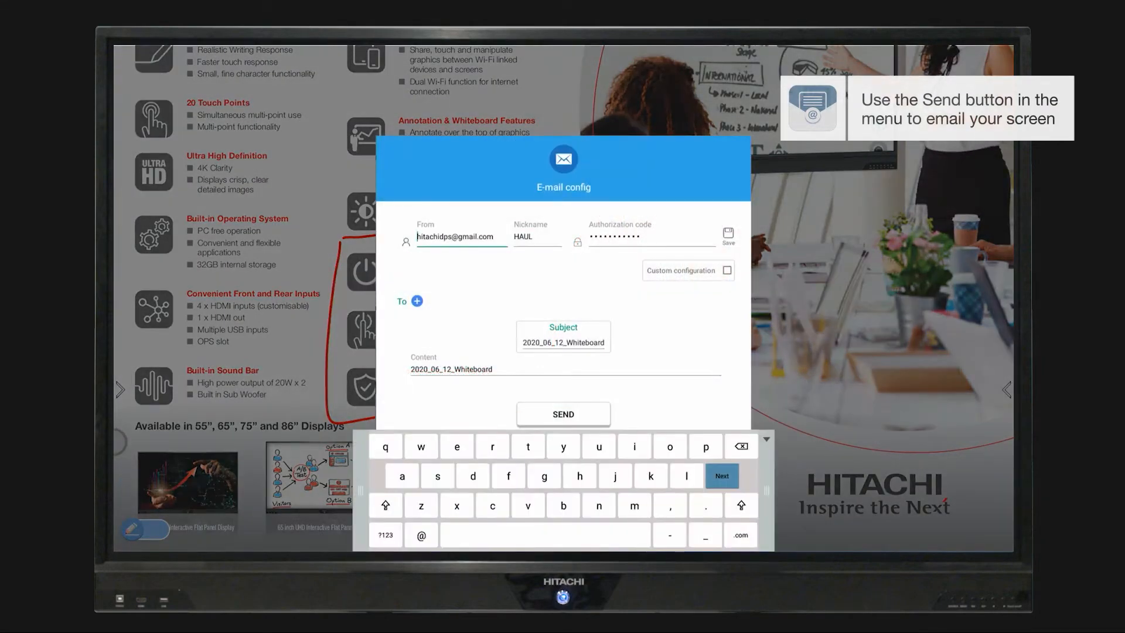
{"action": "left_click", "coordinate": [462, 236]}
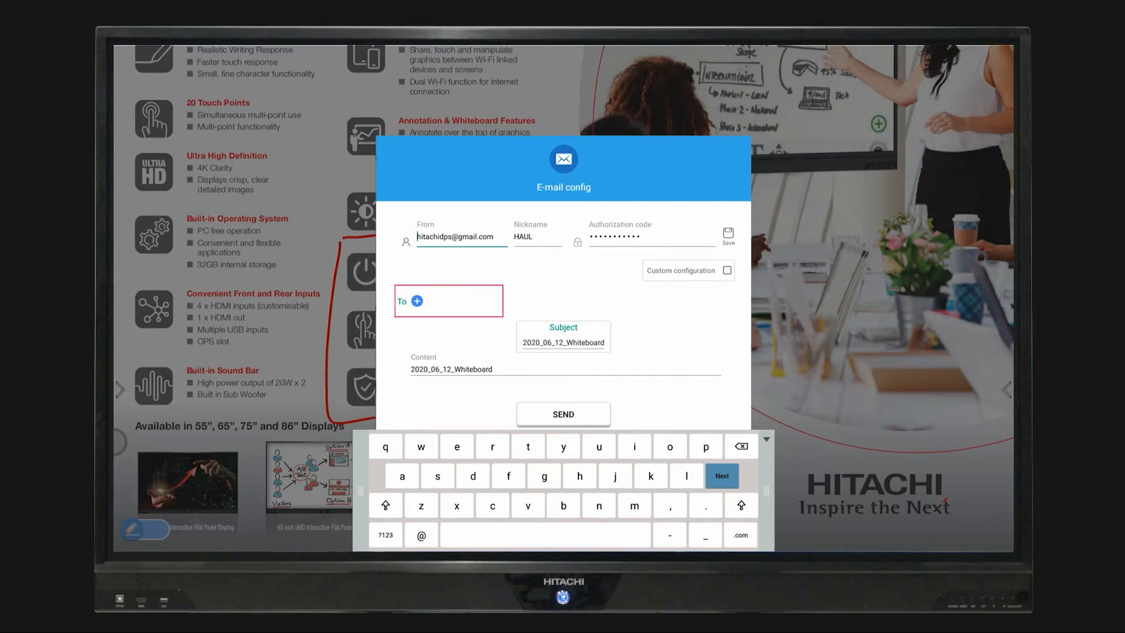
- Select the To recipient and Subject fields in the E-mail config dialog
{"action": "left_click", "coordinate": [564, 336]}
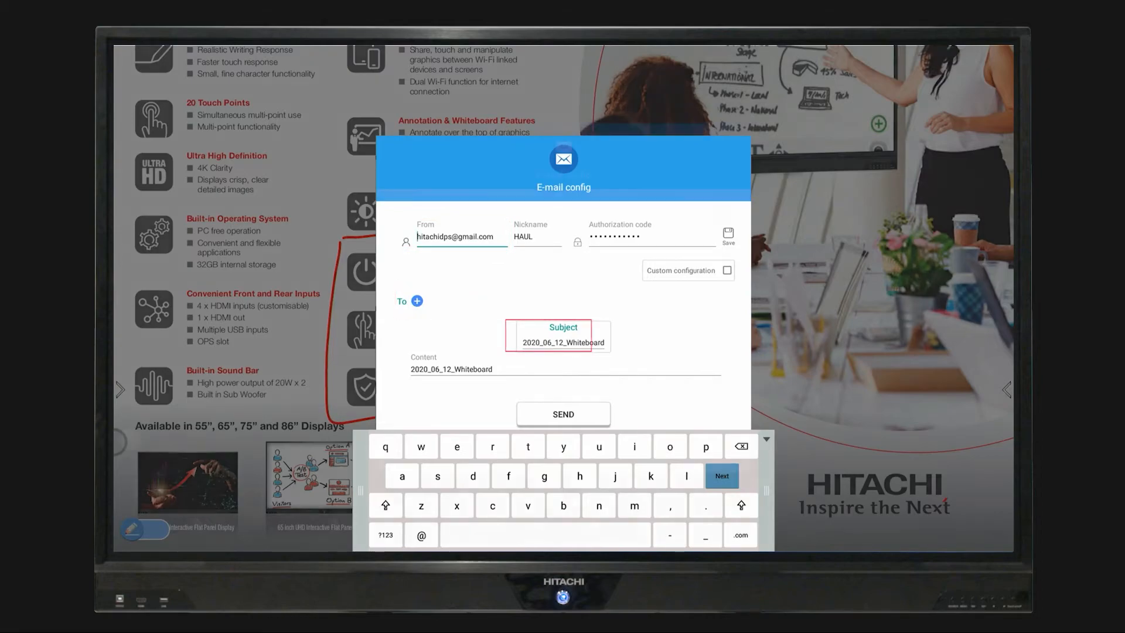
{"action": "left_click", "coordinate": [725, 270]}
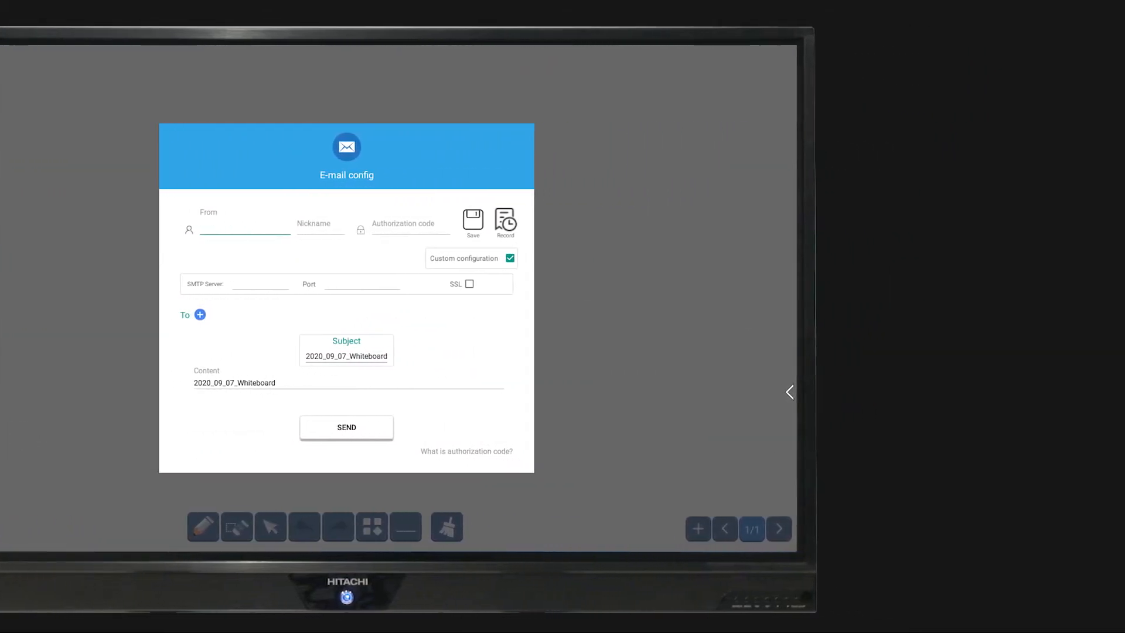